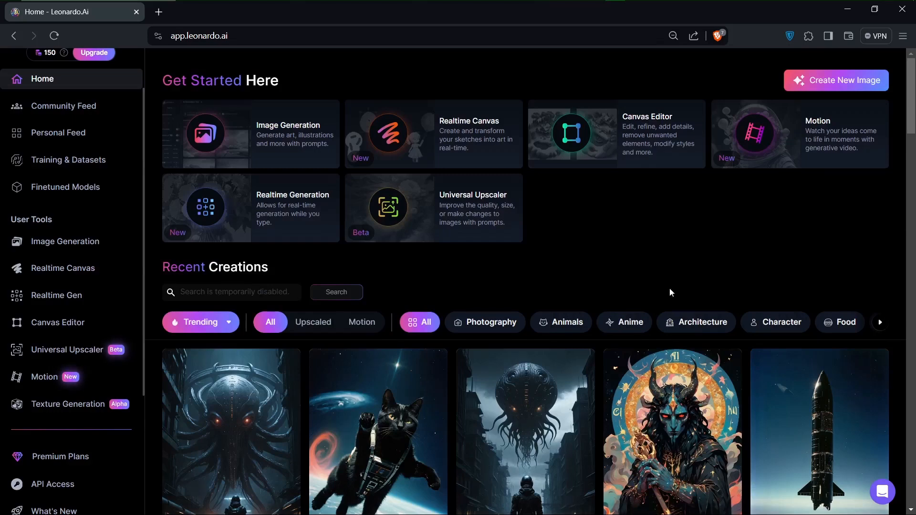
mouse_move(58, 133)
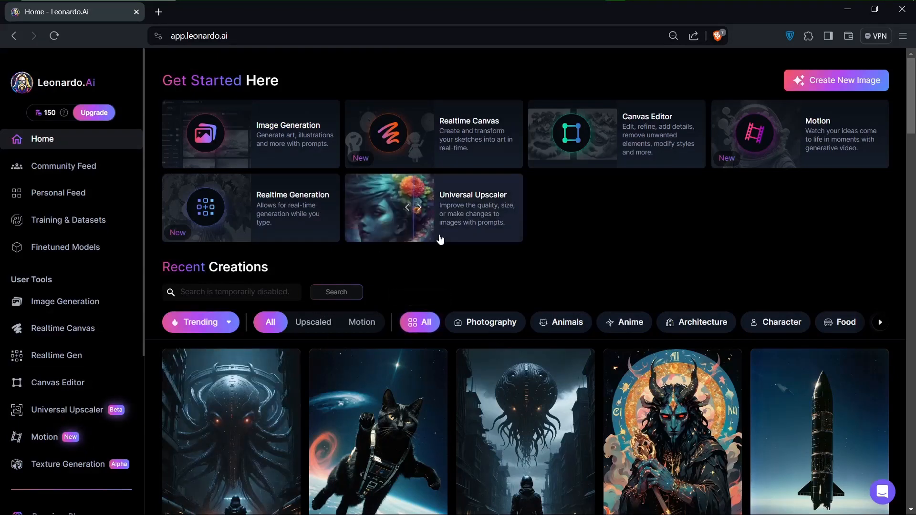
mouse_move(240, 254)
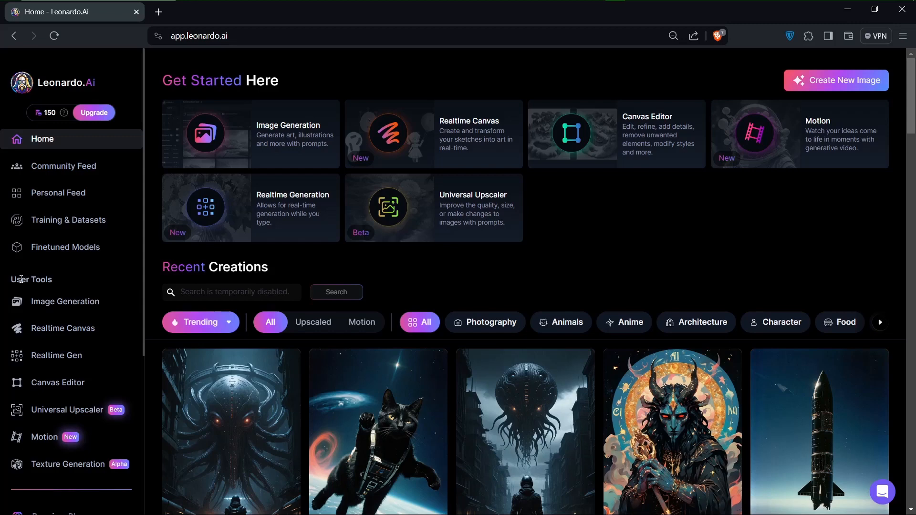
mouse_move(73, 301)
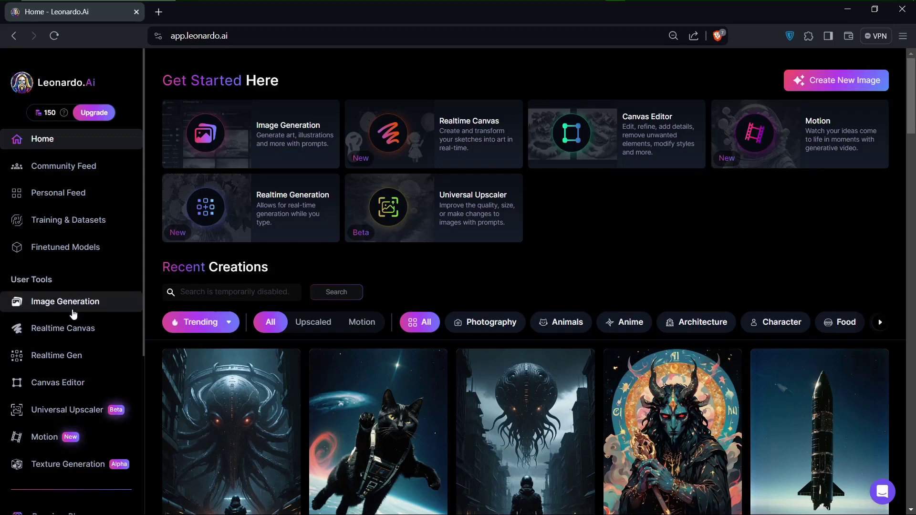
mouse_move(61, 301)
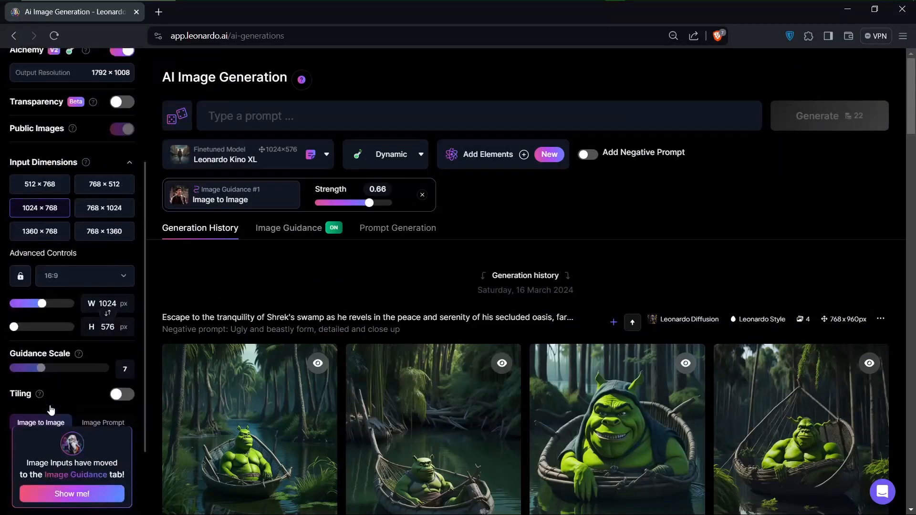
Scroll up to the top of the AI Image Generation page and its history
scroll("up", 3)
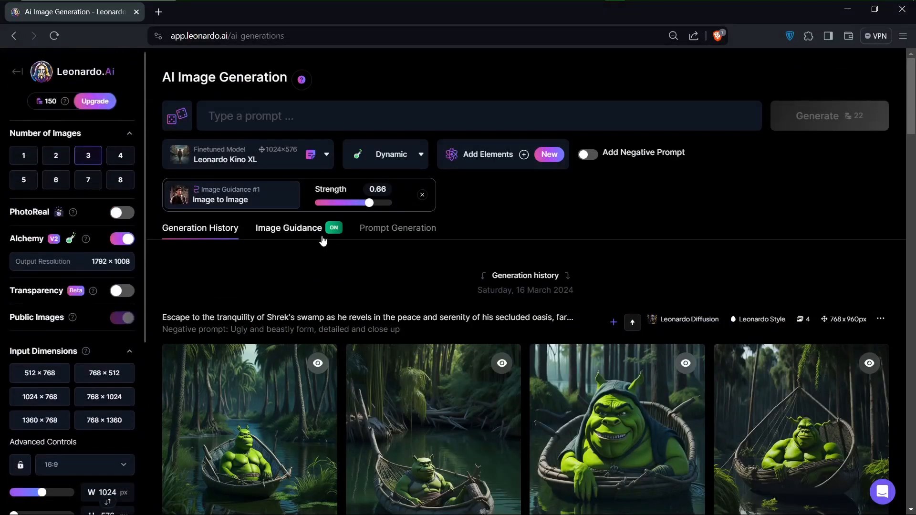
mouse_move(289, 228)
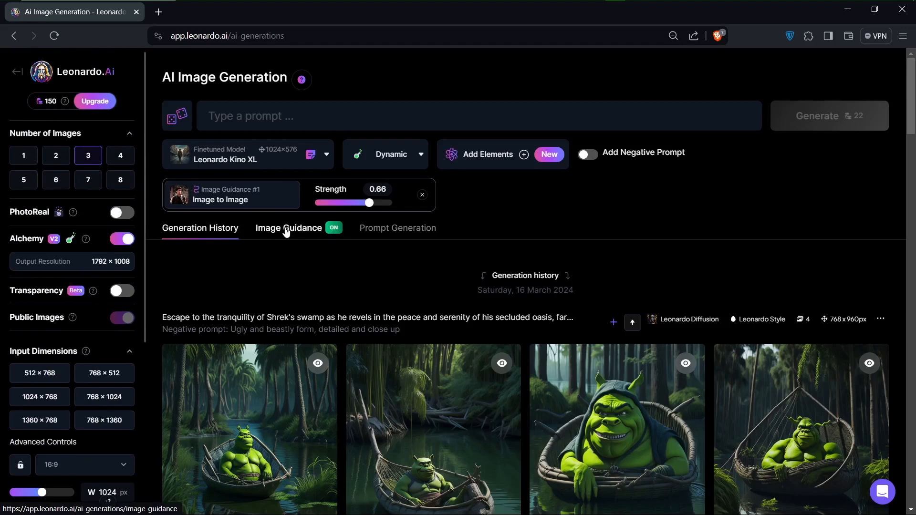
Show the Image Guidance settings with the young man's photo loaded as Image to Image source
left_click(289, 228)
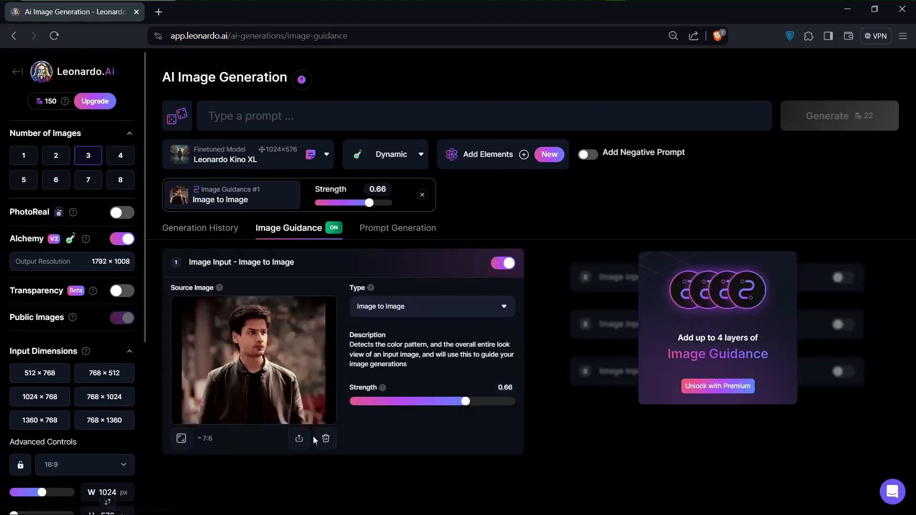
mouse_move(329, 417)
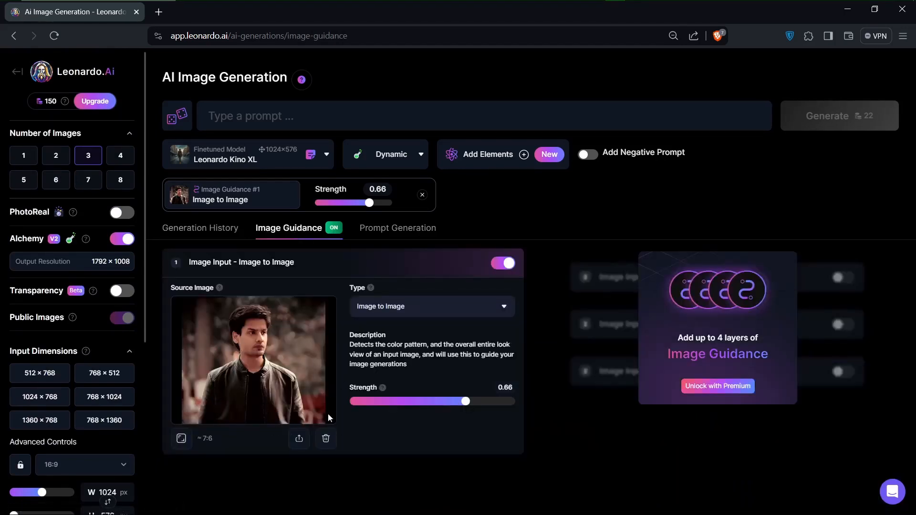
mouse_move(326, 439)
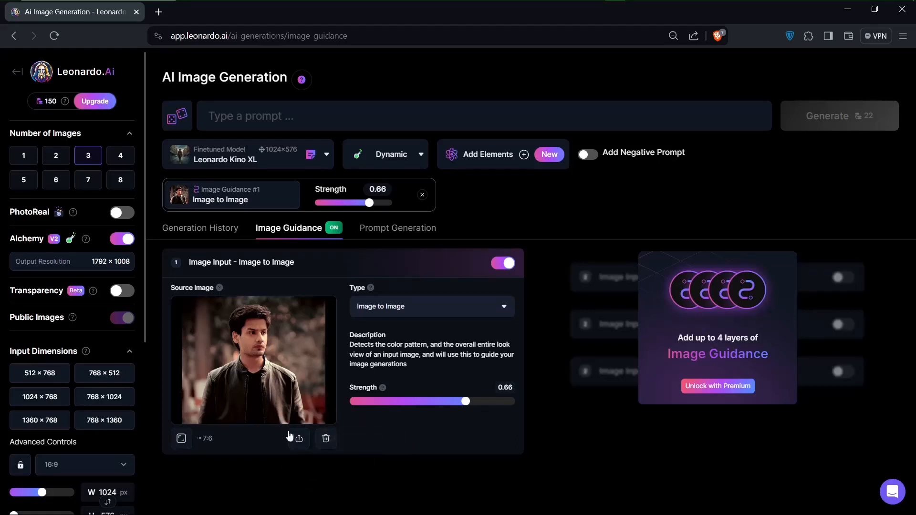
mouse_move(302, 326)
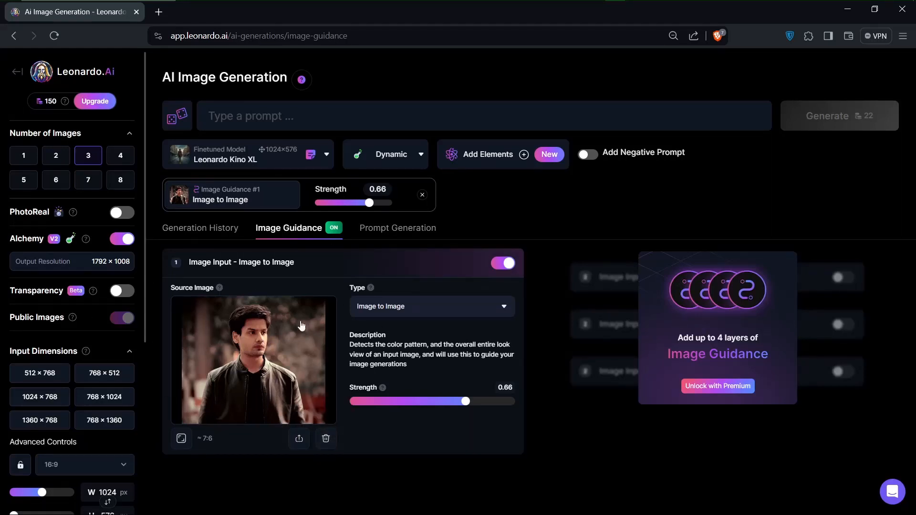
mouse_move(358, 446)
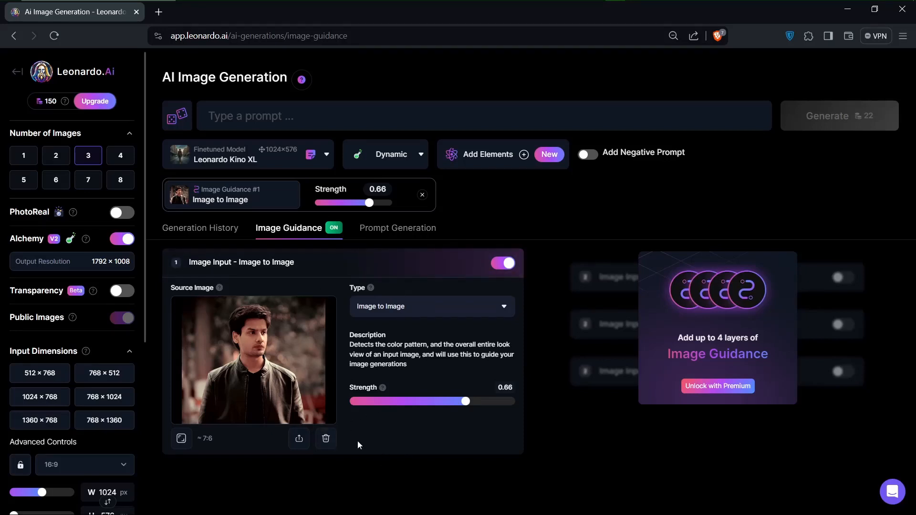
mouse_move(258, 320)
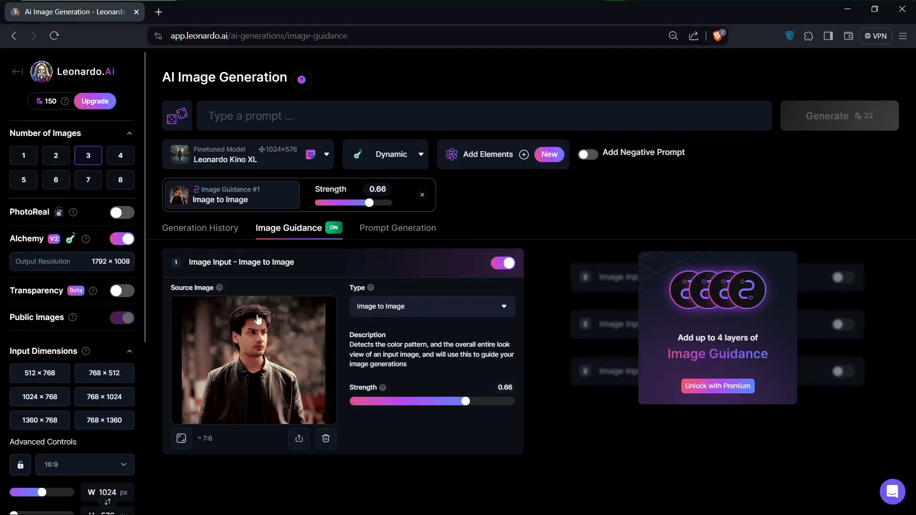
mouse_move(325, 440)
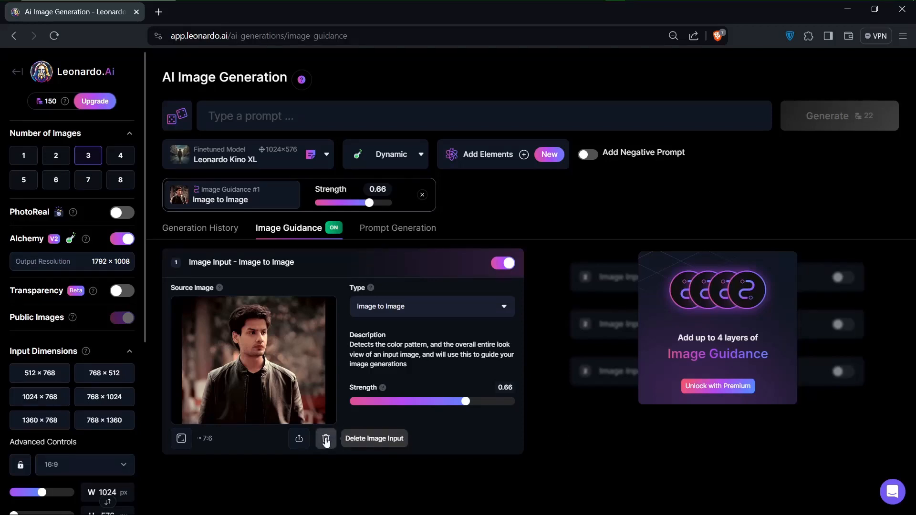
Delete the current guidance photo so Image Guidance awaits a new upload
left_click(326, 438)
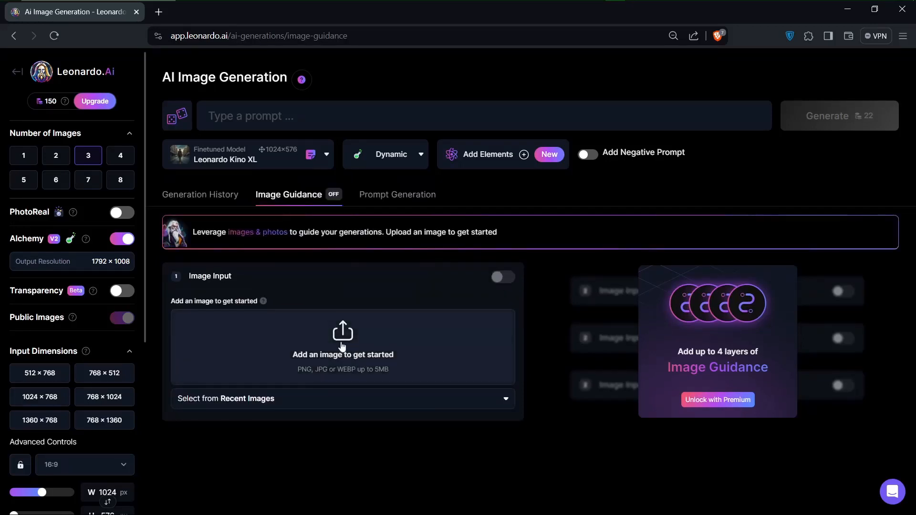
mouse_move(322, 294)
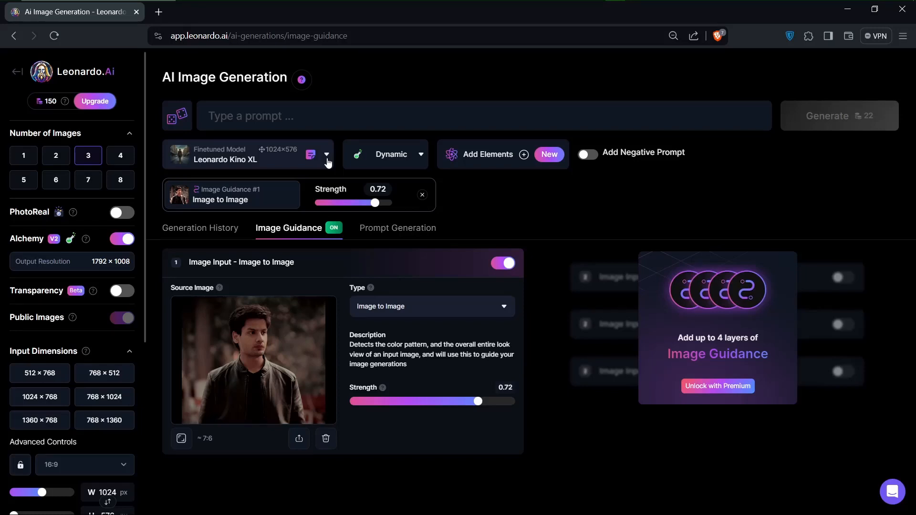
Choose DreamShaper v6 from the model gallery as the finetuned generation model
left_click(326, 154)
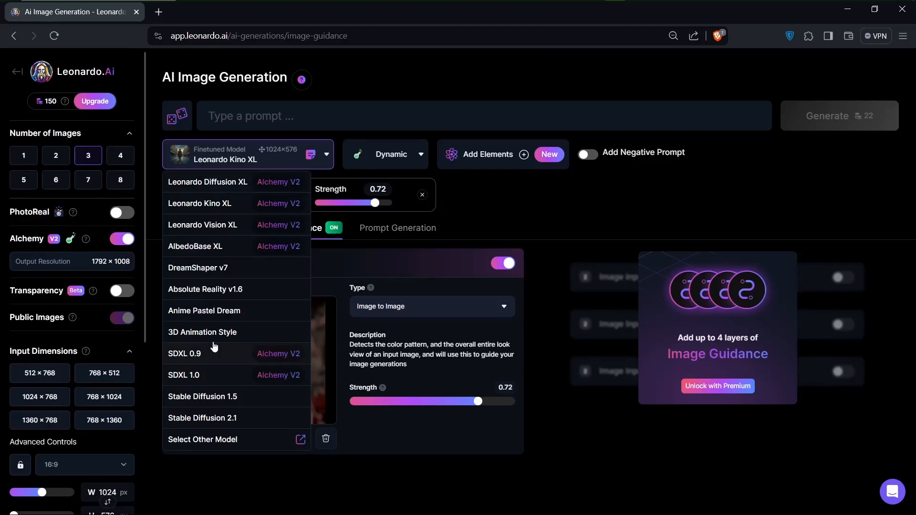
left_click(203, 439)
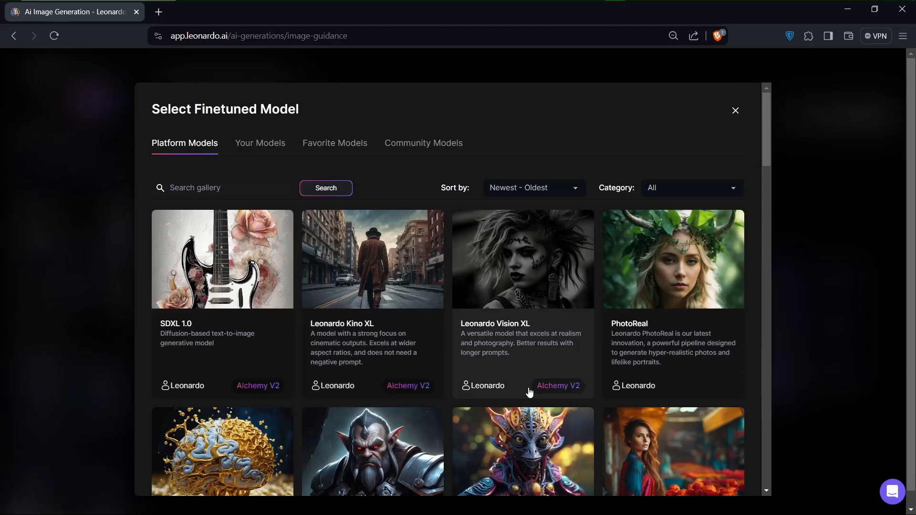
scroll("down", 3)
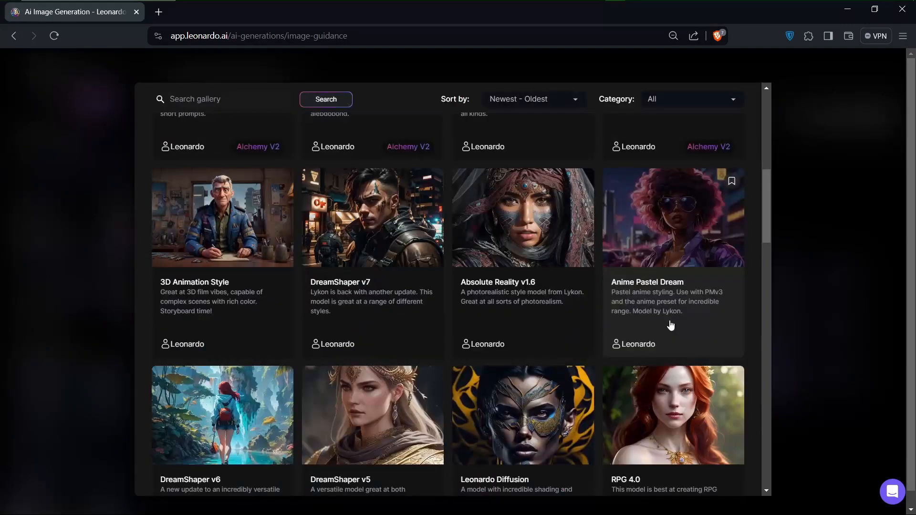
mouse_move(668, 277)
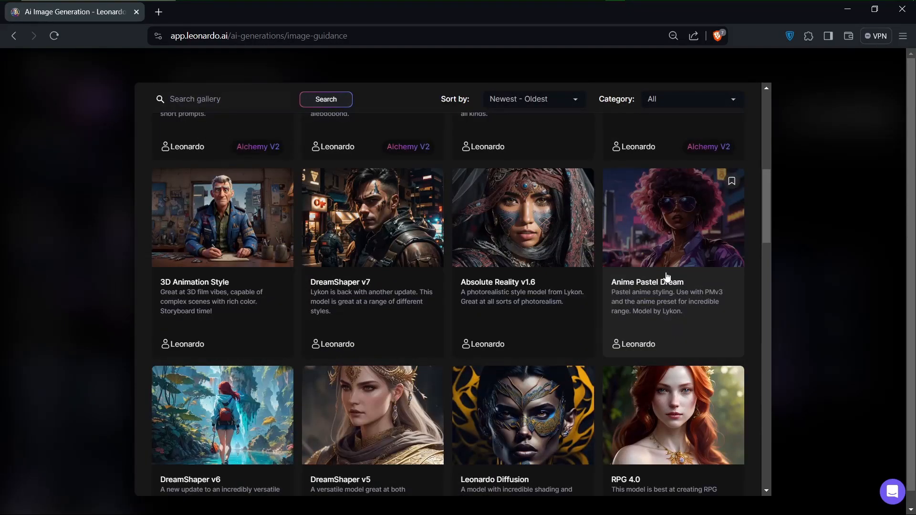
left_click(222, 415)
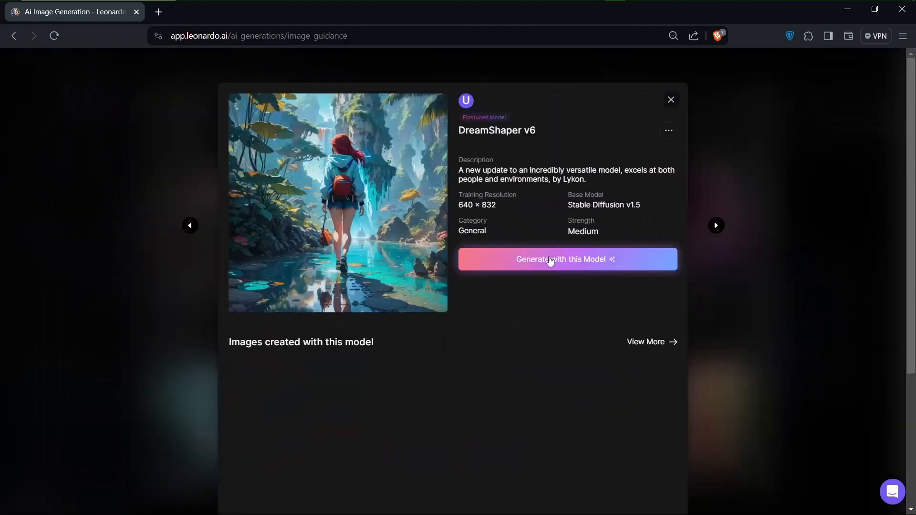
left_click(566, 259)
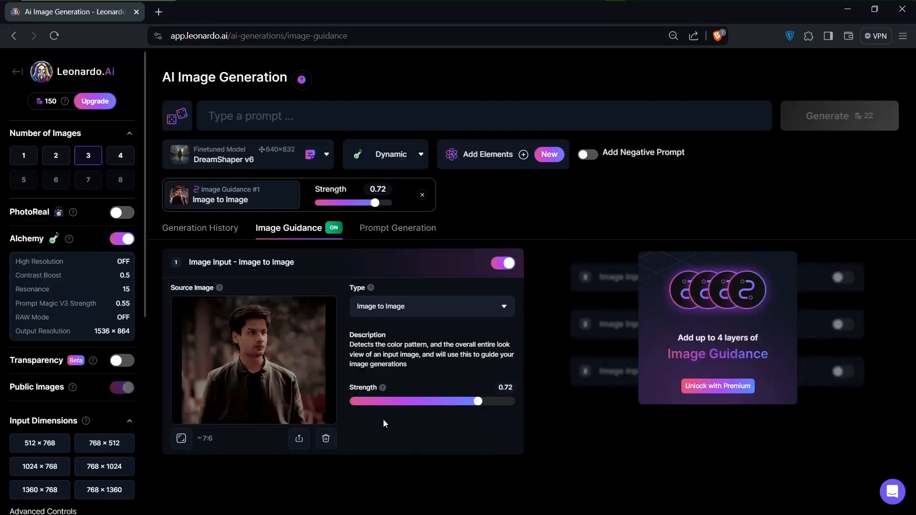
Select the Anime preset style, then move on to the Prompt Generation tab
left_click(390, 153)
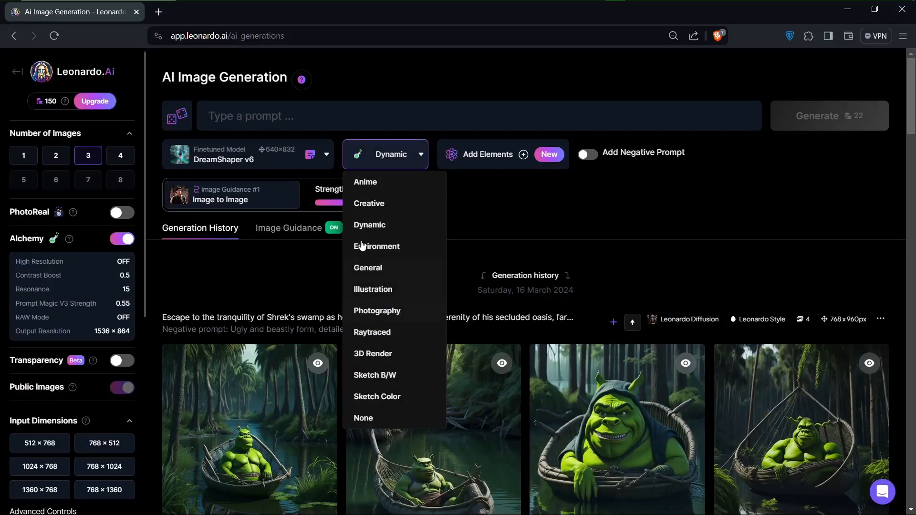
mouse_move(369, 186)
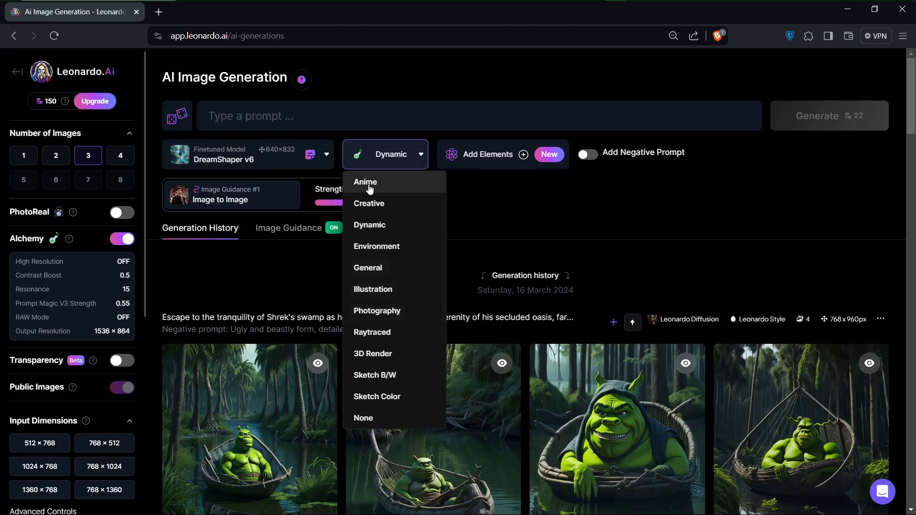
left_click(365, 181)
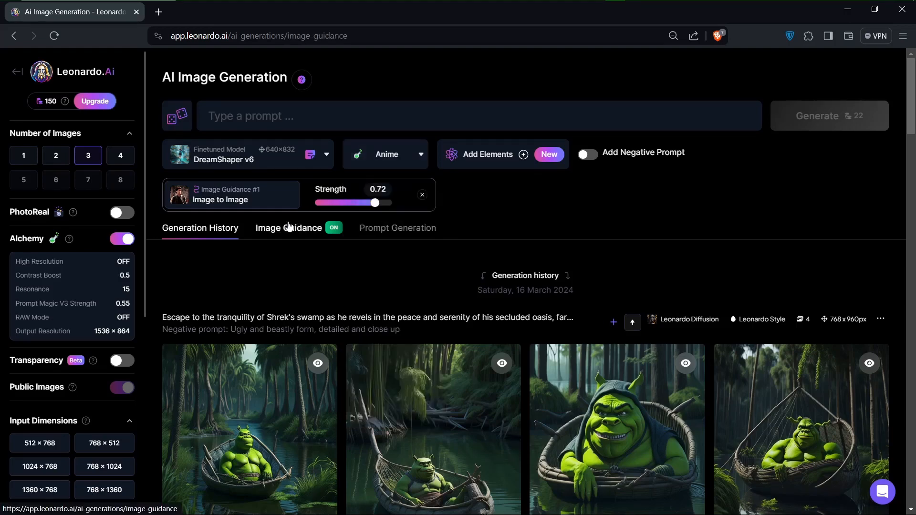
left_click(288, 228)
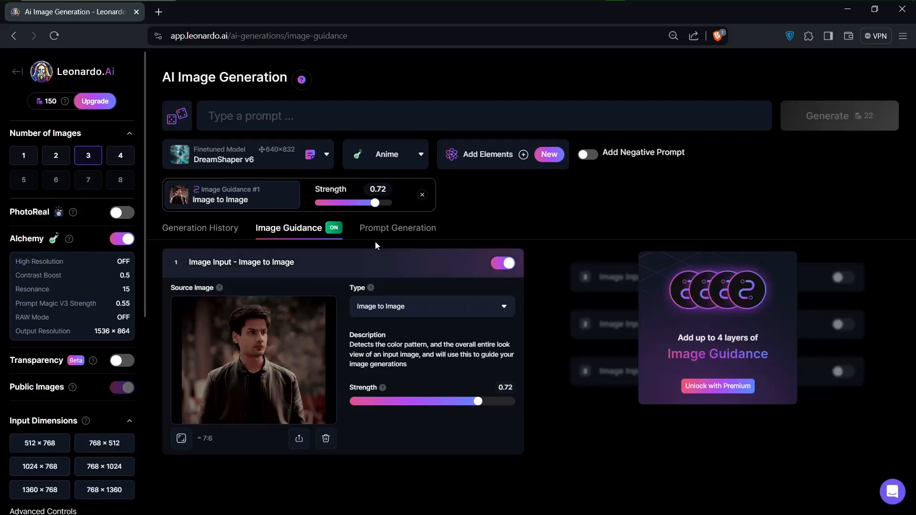
left_click(397, 228)
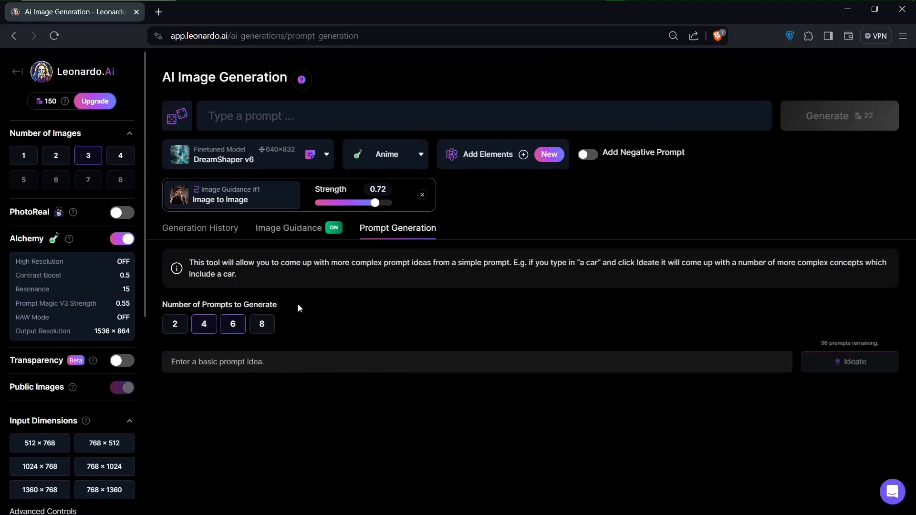
Set prompt ideation to 8 prompts and enter "Anime art" as the basic idea
left_click(262, 324)
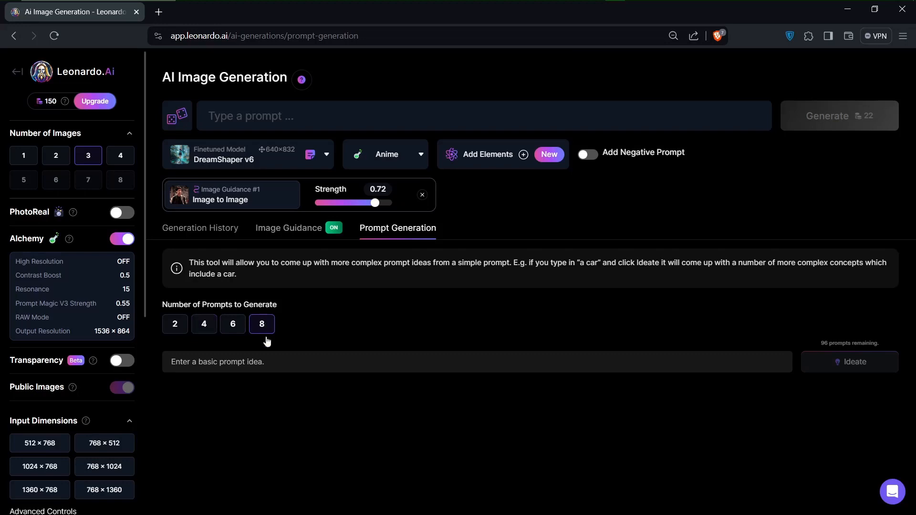
left_click(308, 361)
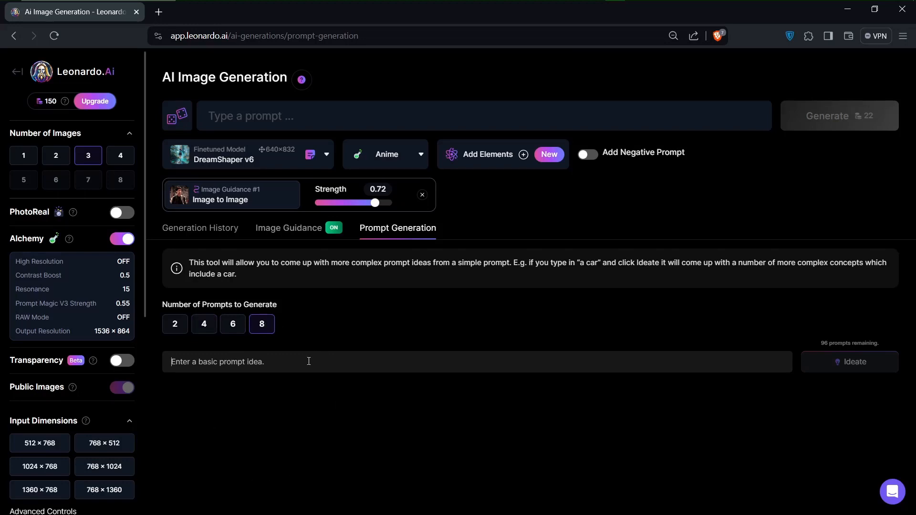
mouse_move(223, 294)
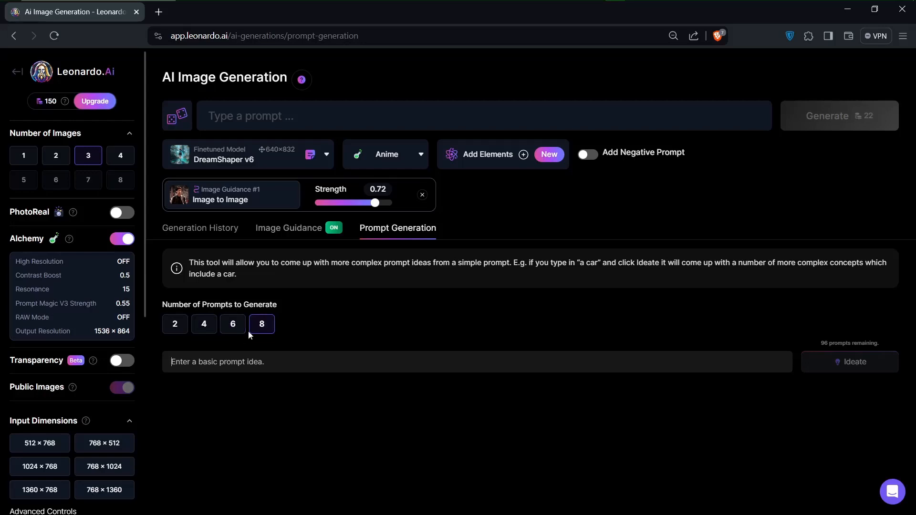
type("A")
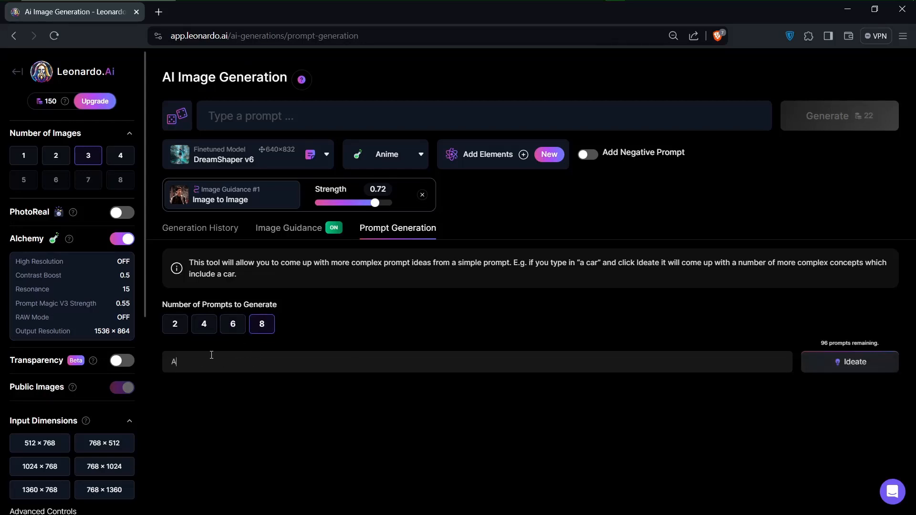
type("nime a")
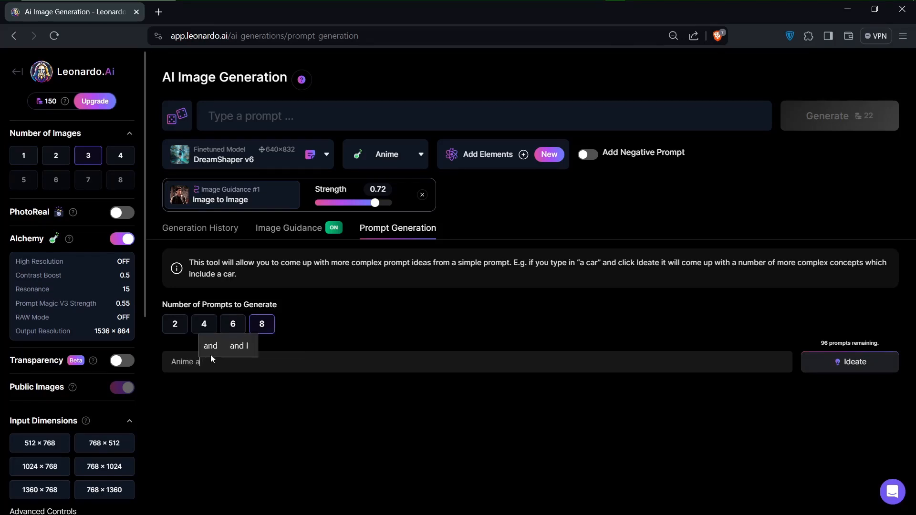
type("rt")
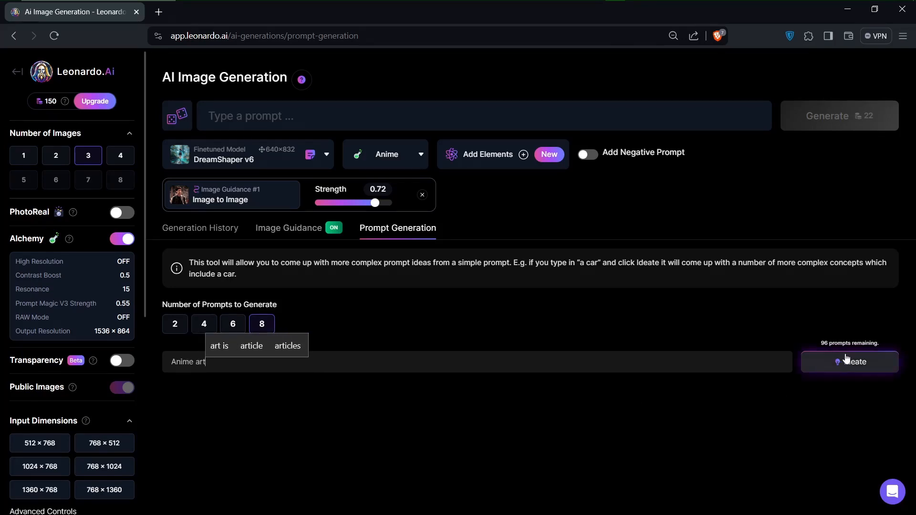
Ideate eight prompts for "Make an Anime art for a single character" and review the suggestions
left_click(850, 362)
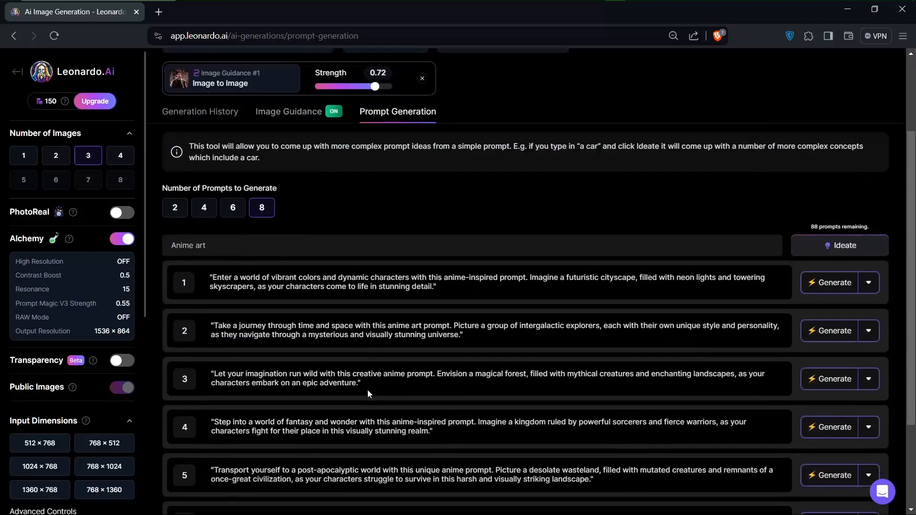
scroll("up", 3)
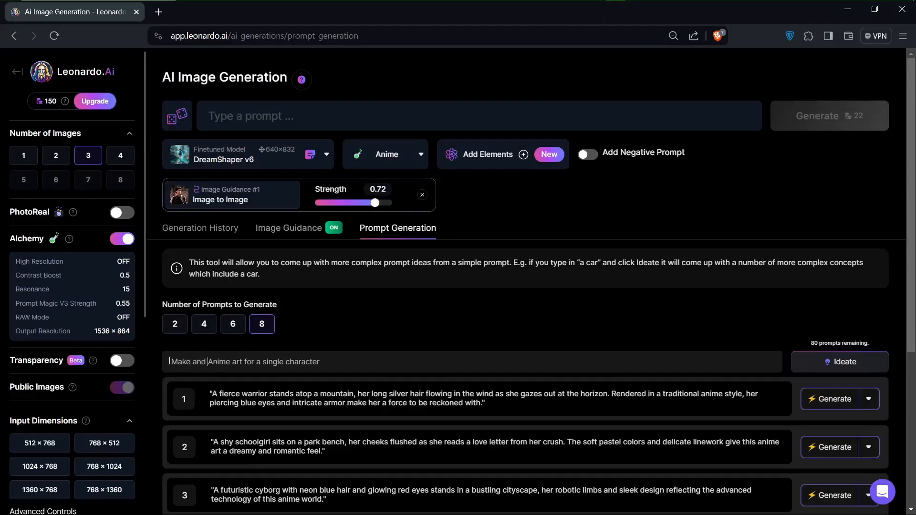
left_click(839, 360)
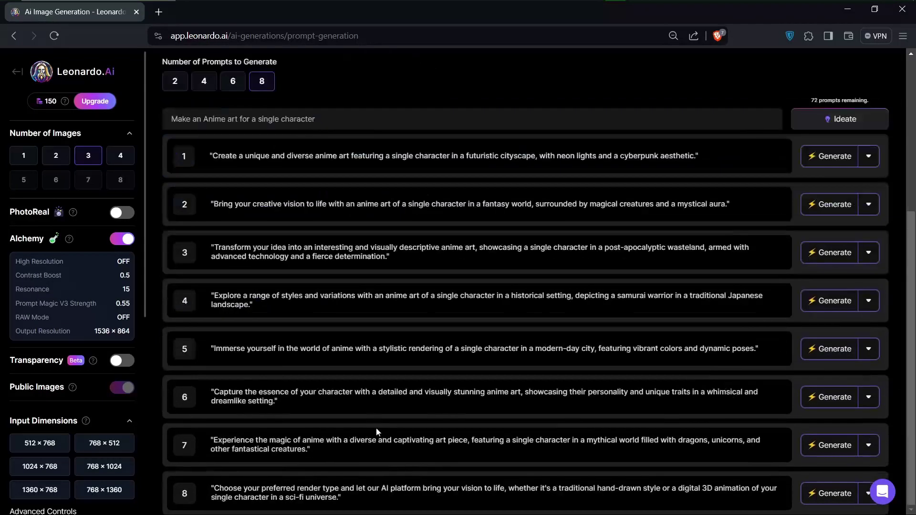
scroll("up", 3)
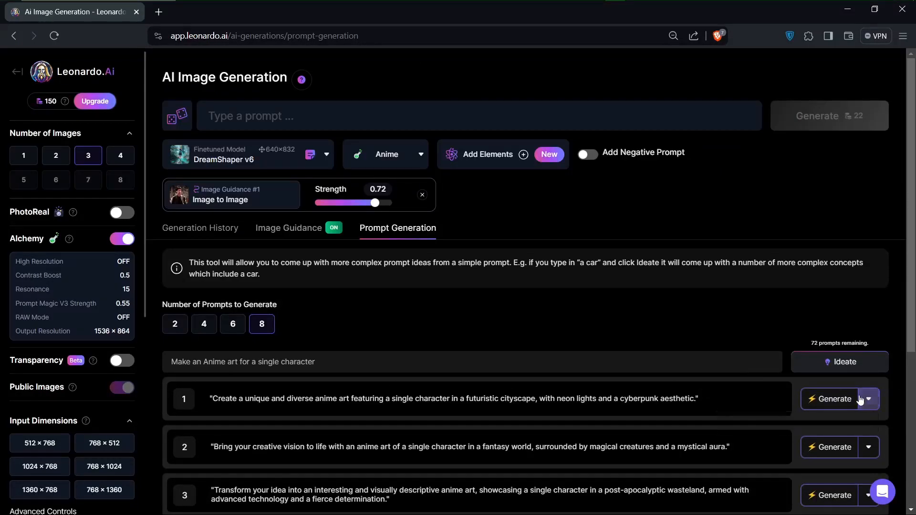
mouse_move(830, 399)
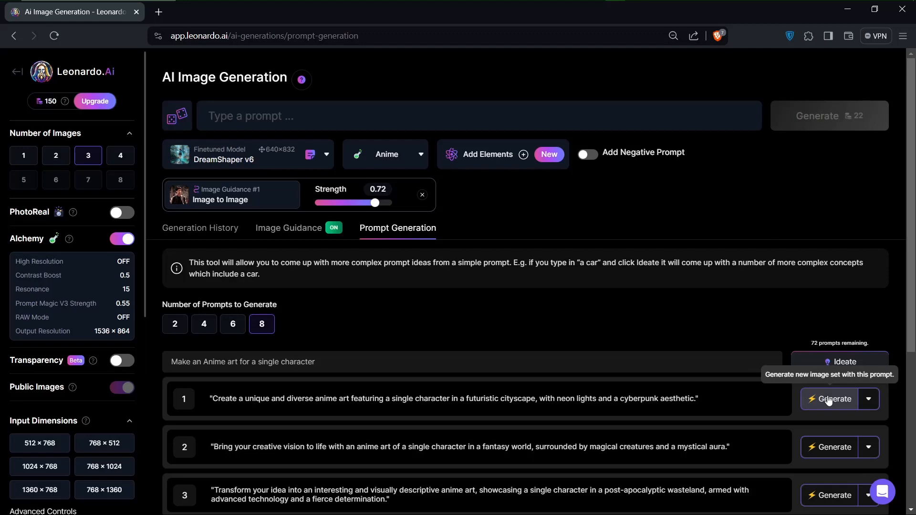
scroll("down", 3)
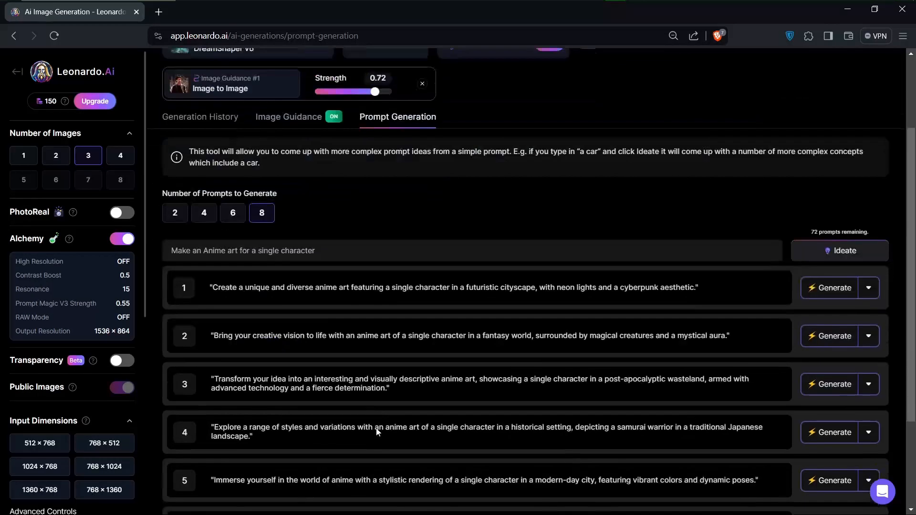
scroll("down", 3)
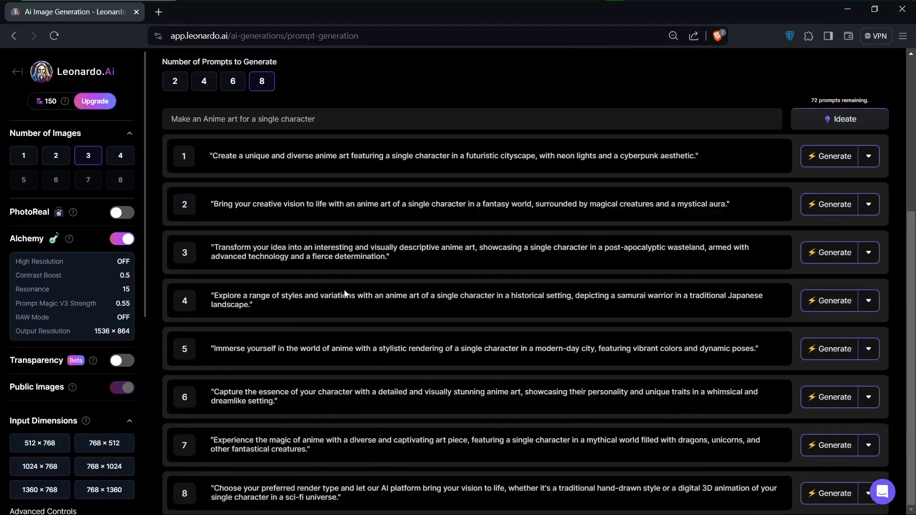
scroll("up", 3)
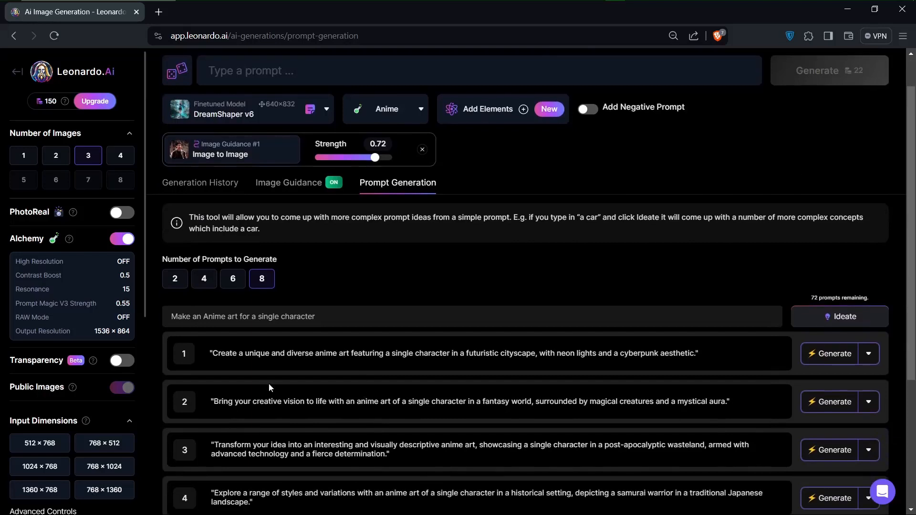
mouse_move(624, 337)
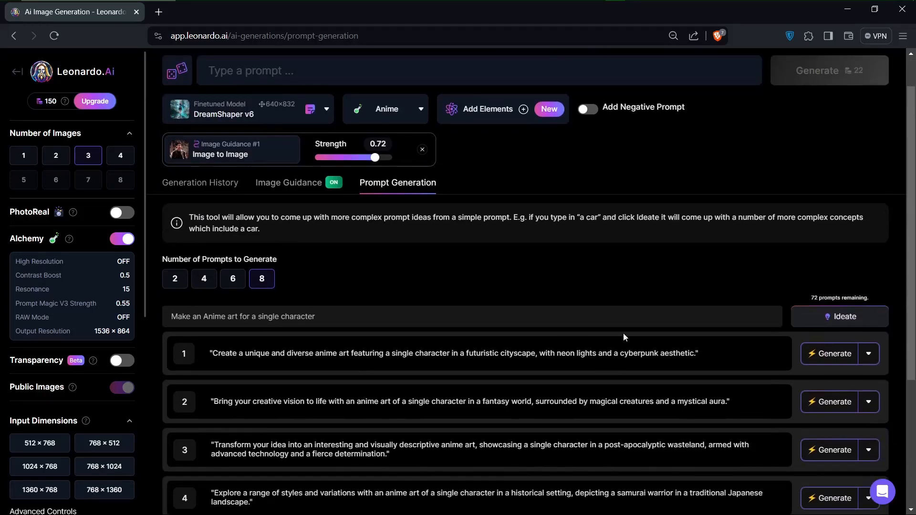
mouse_move(834, 353)
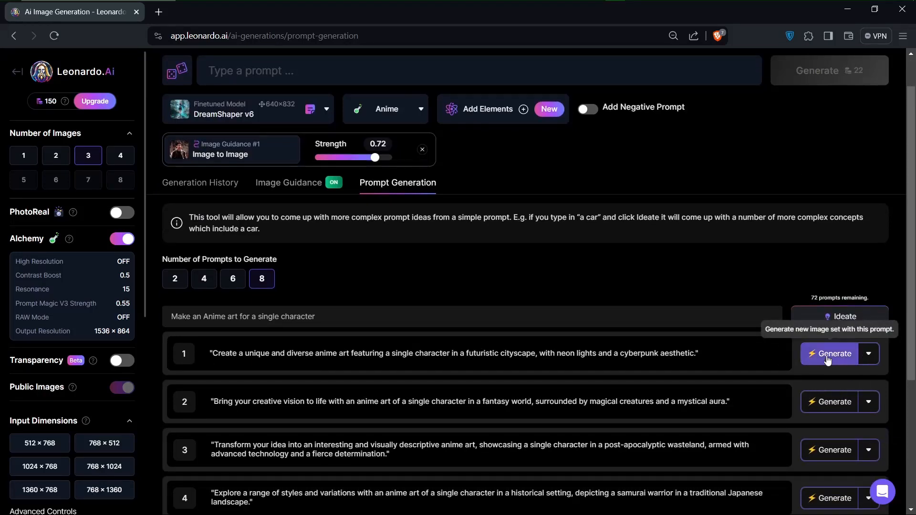
Generate images from the first cyberpunk cityscape prompt and watch them render with the photo as guidance
left_click(834, 353)
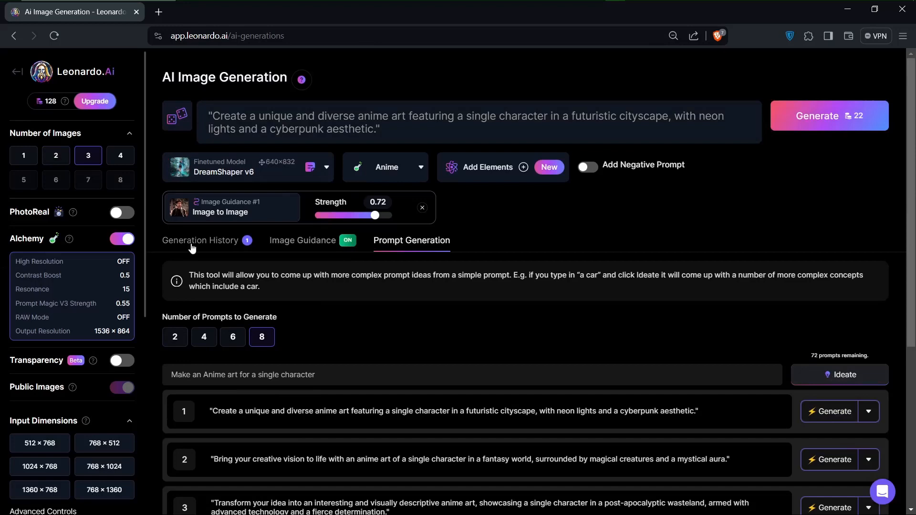
left_click(200, 241)
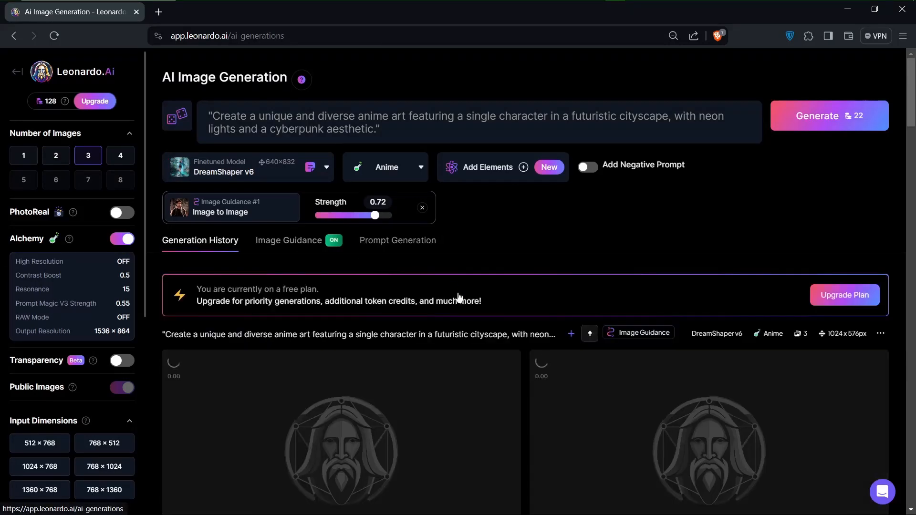
scroll("down", 3)
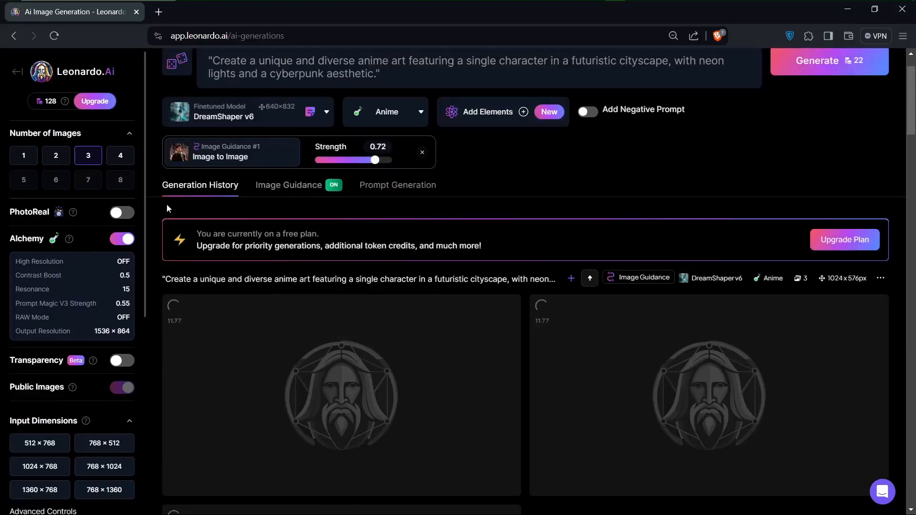
mouse_move(289, 184)
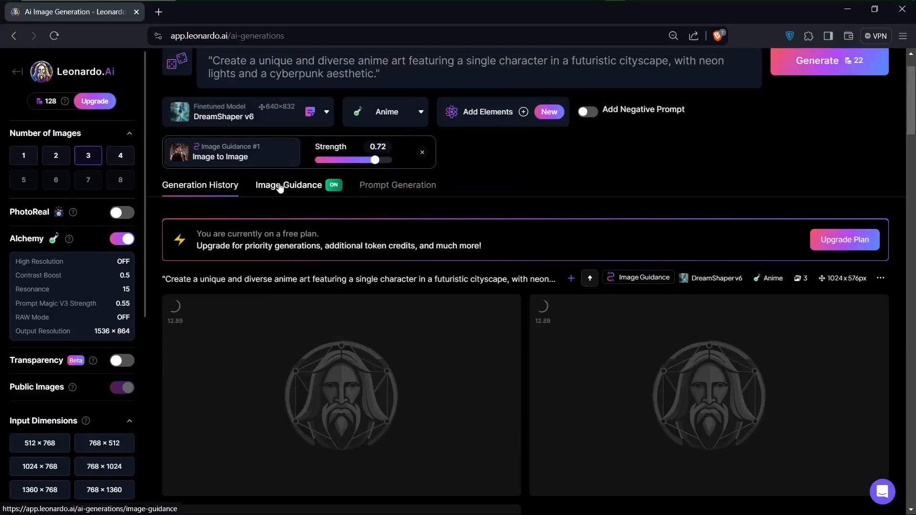
left_click(289, 184)
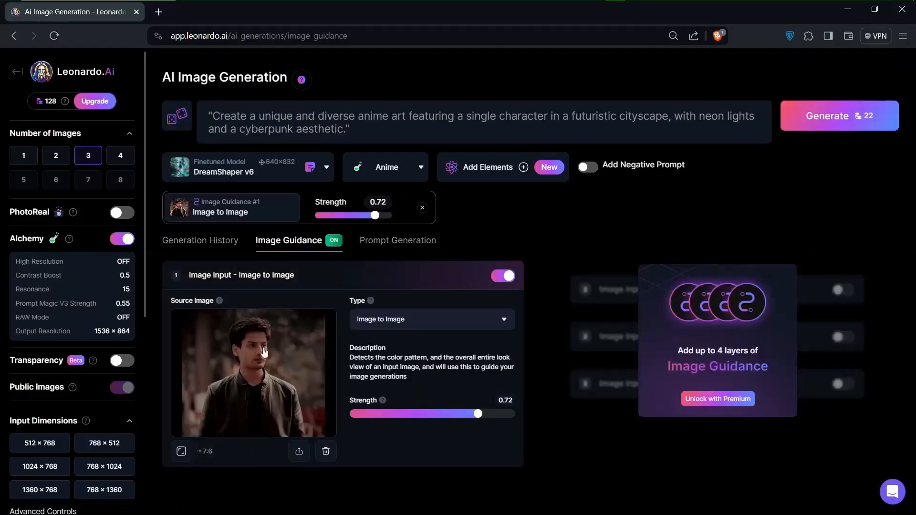
mouse_move(205, 475)
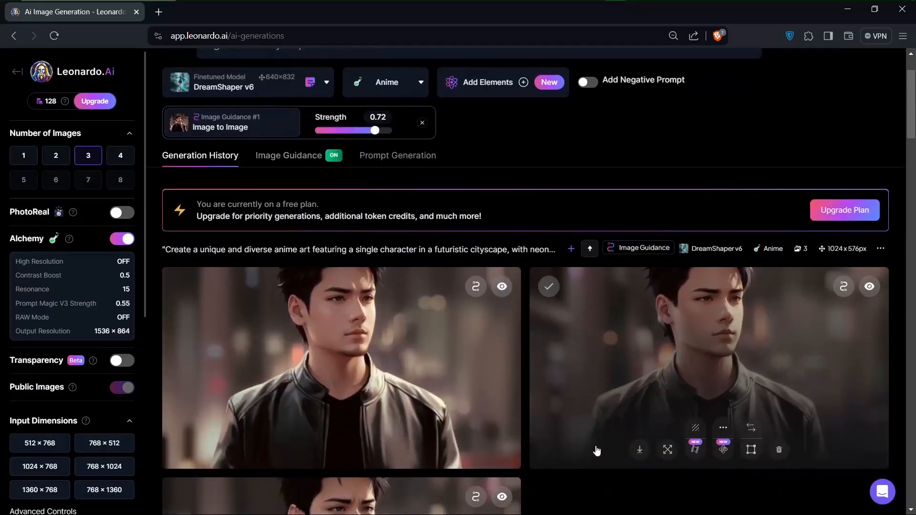
Open one finished anime leather-jacket portrait in a full-screen preview
scroll("down", 3)
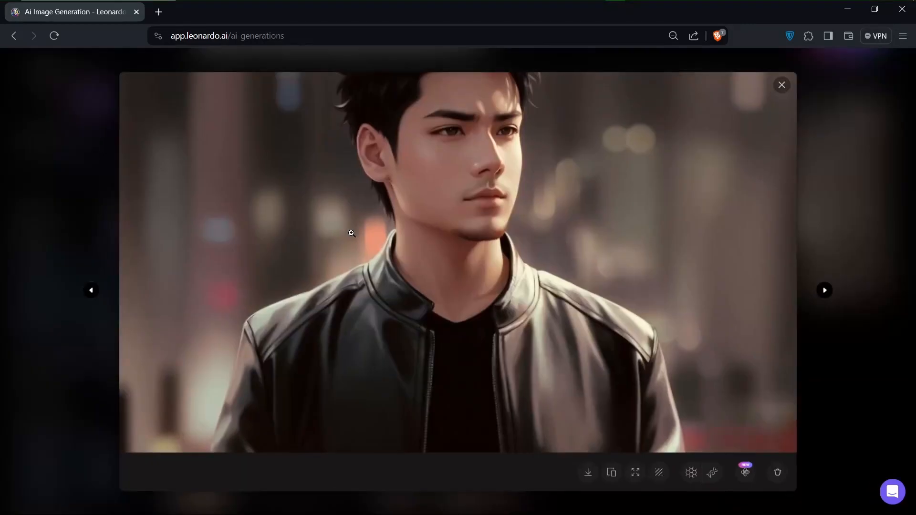
mouse_move(462, 136)
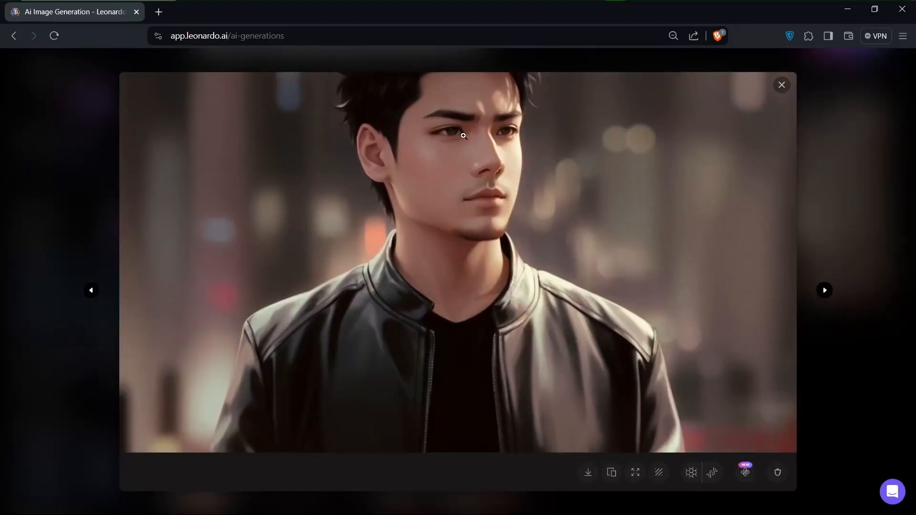
left_click(636, 473)
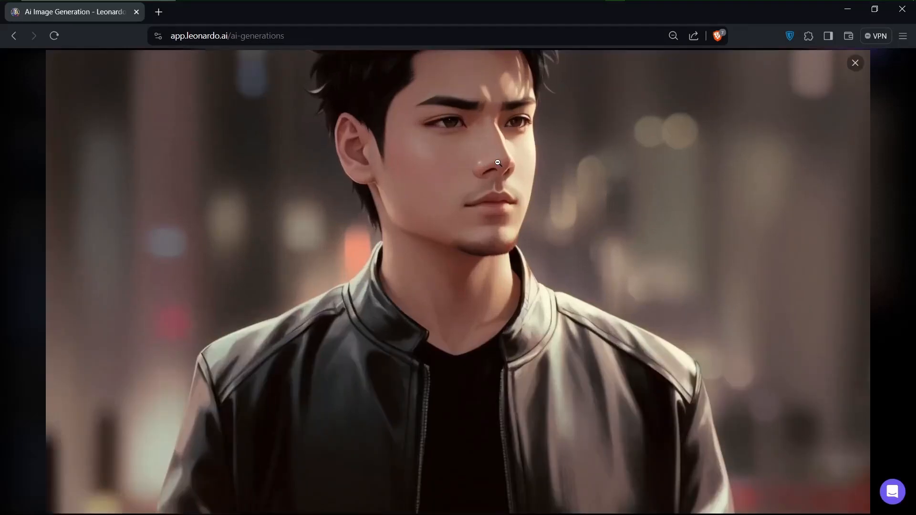